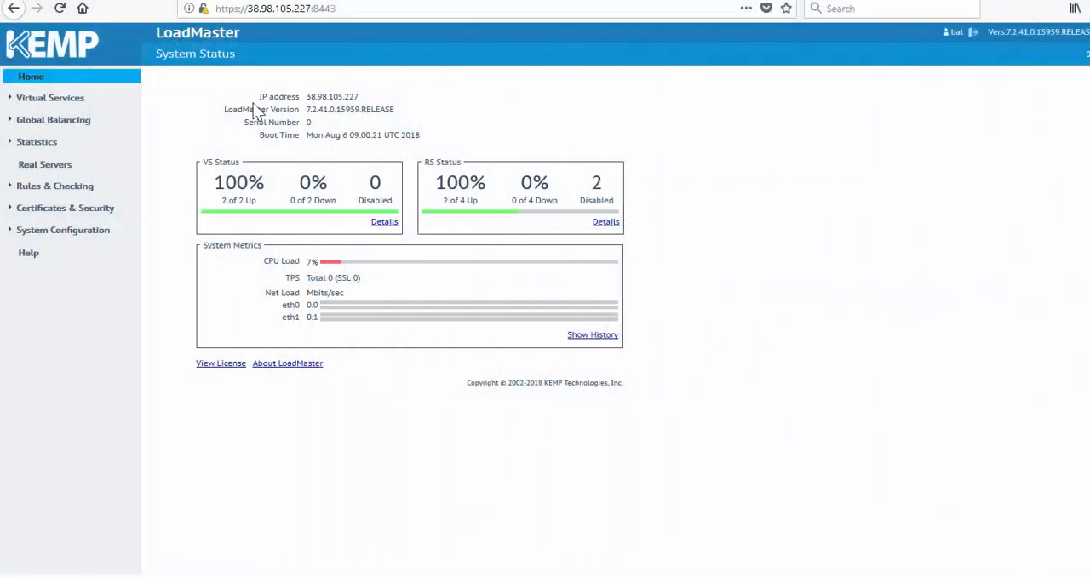
Review the Virtual Services list and the Remote Access settings under Certificates & Security.
click(50, 97)
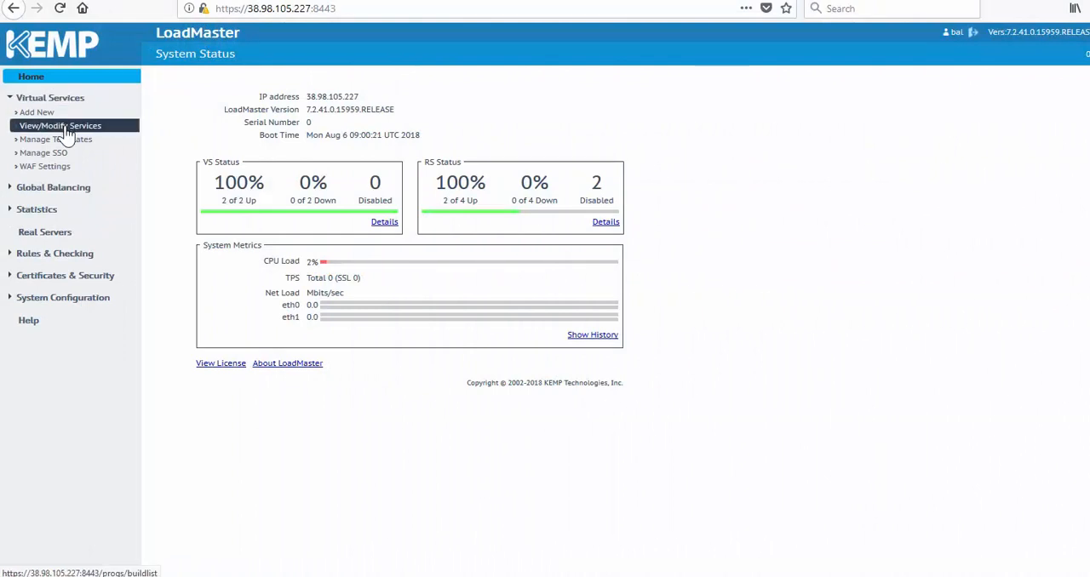
click(60, 126)
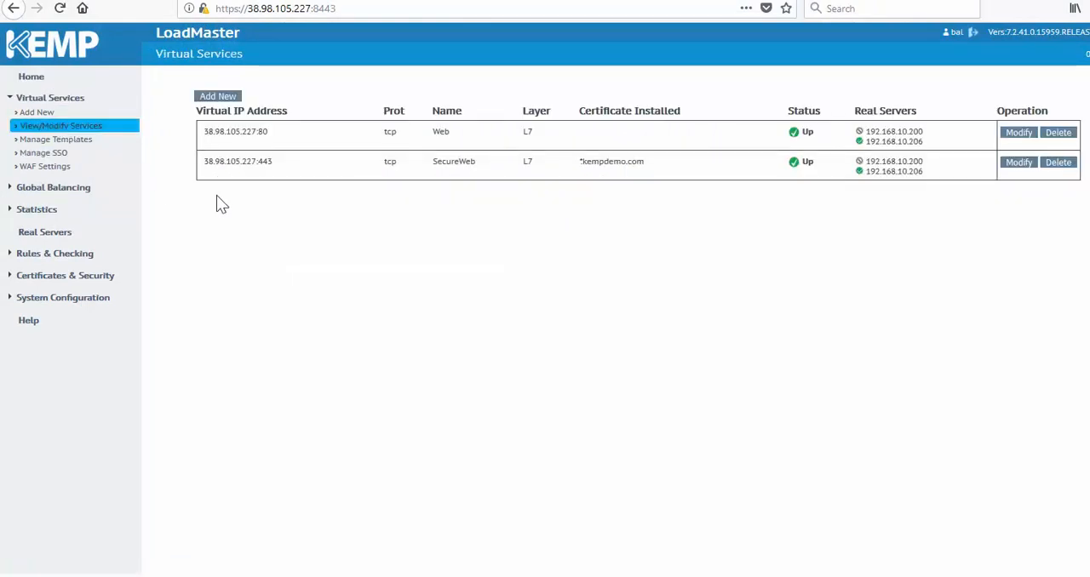
click(49, 97)
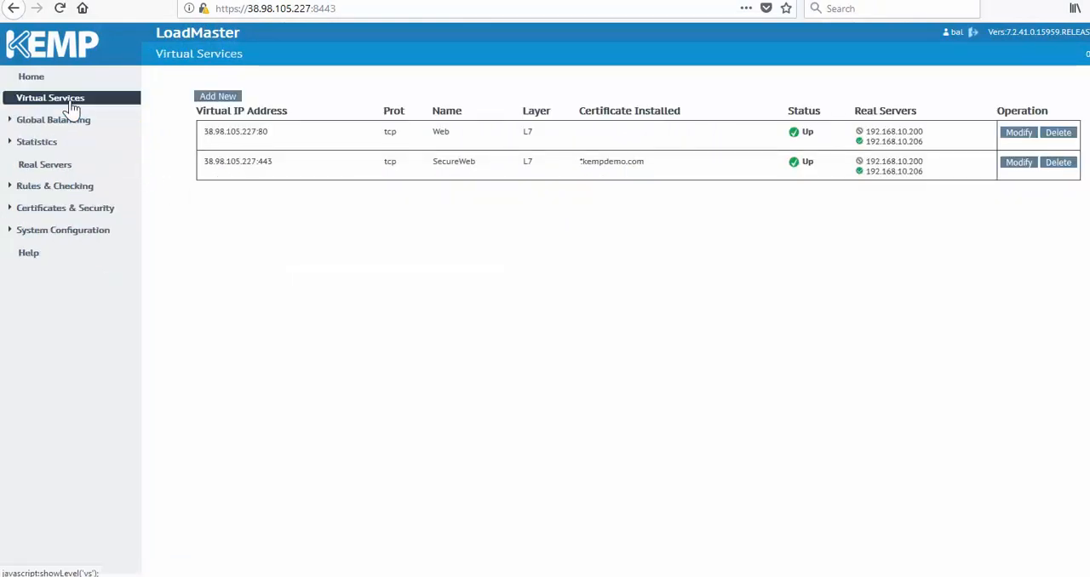
click(65, 208)
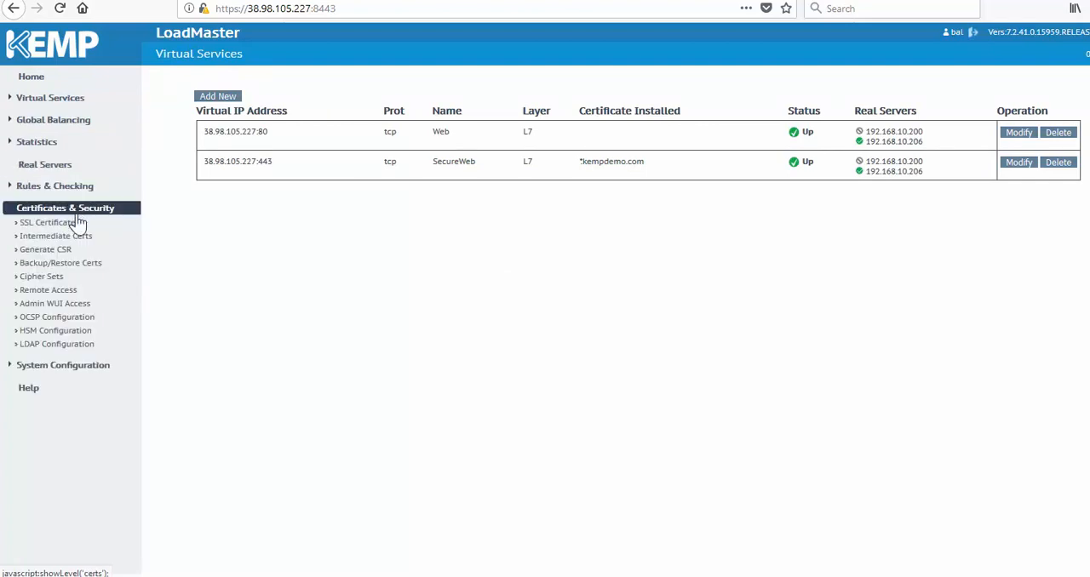
click(48, 289)
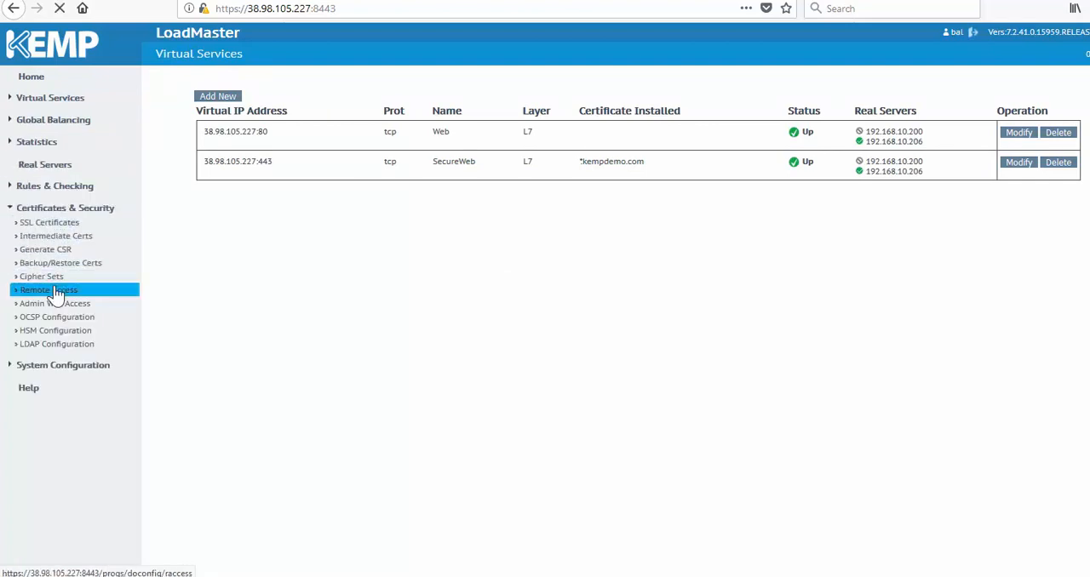
click(47, 290)
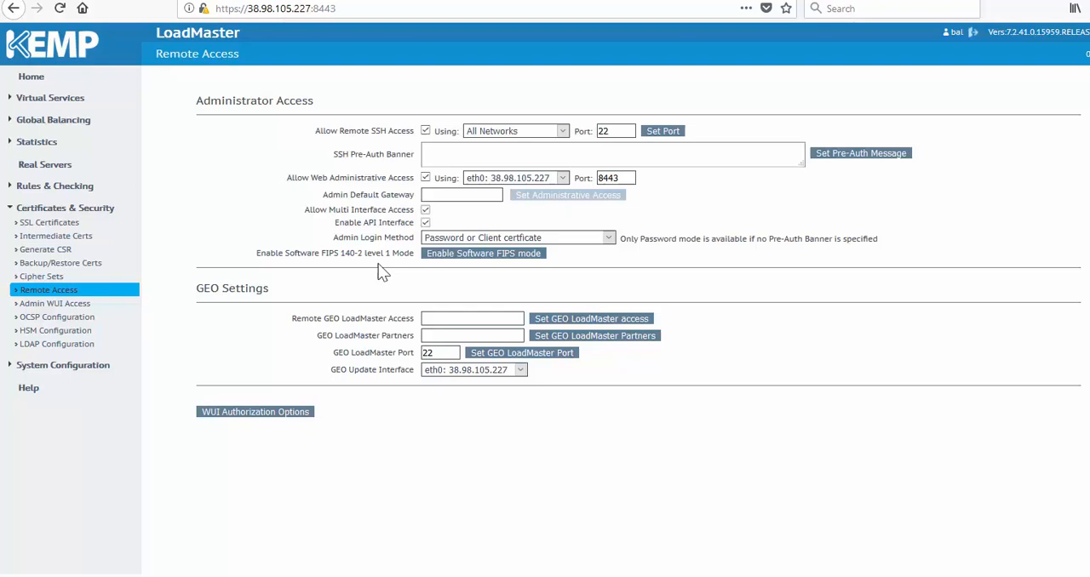
mouse_move(389, 222)
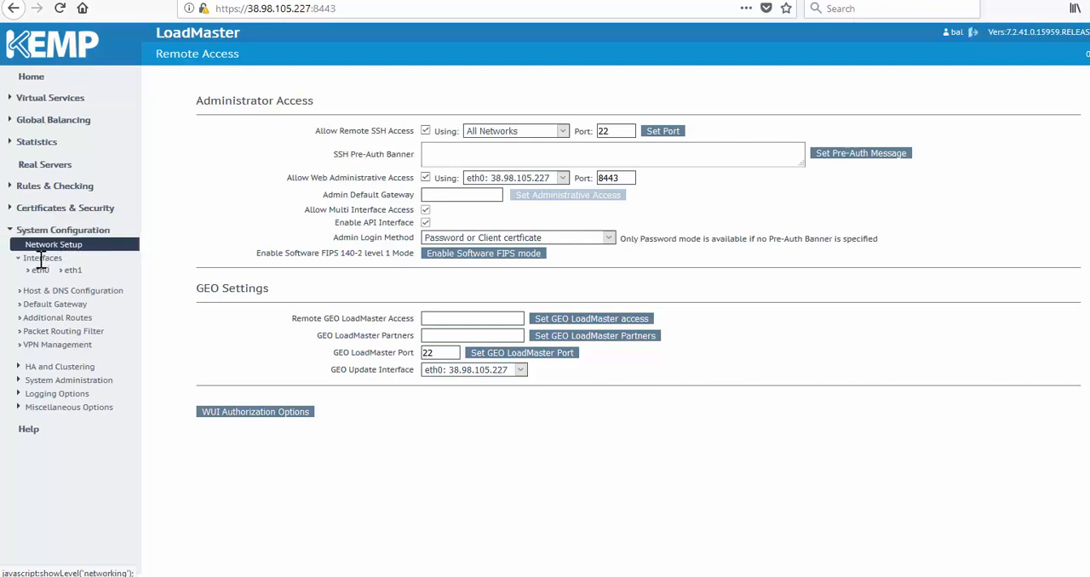
Review interfaces eth0 and eth1 (192.168.10.201/24) under Network Setup.
click(71, 269)
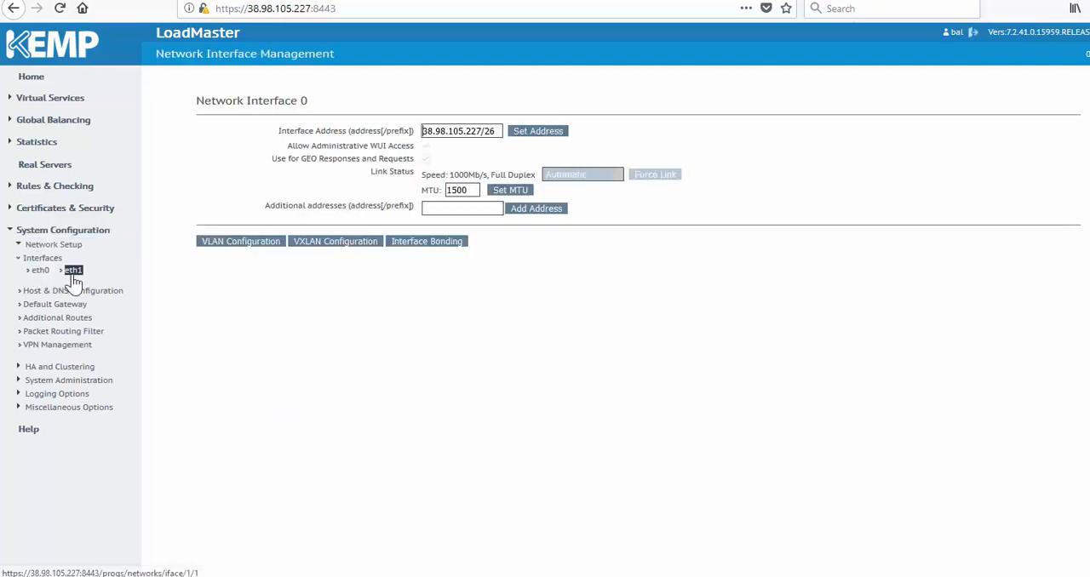
click(72, 270)
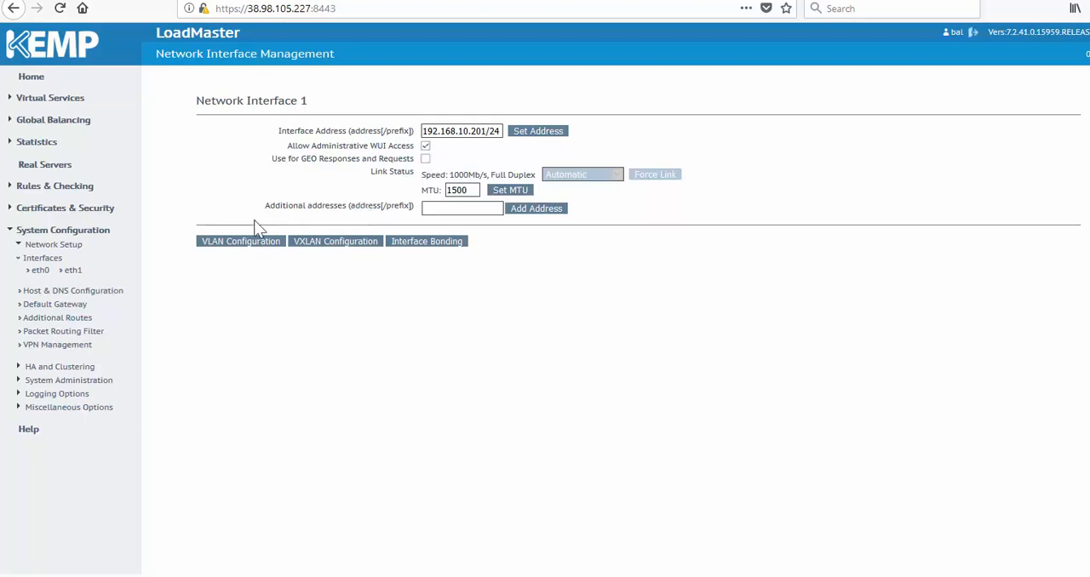
click(63, 230)
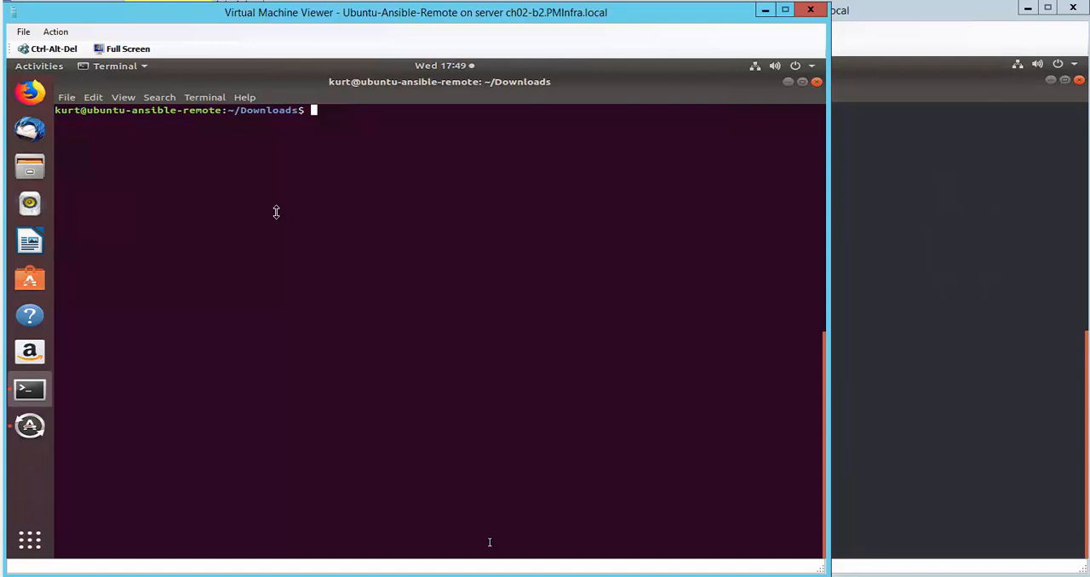
mouse_move(343, 211)
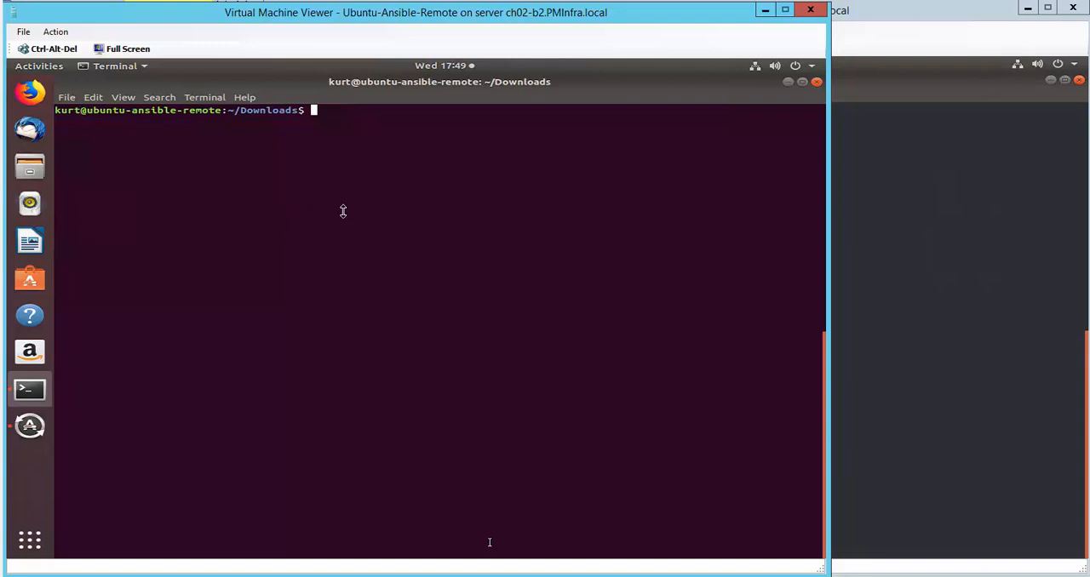
mouse_move(892, 286)
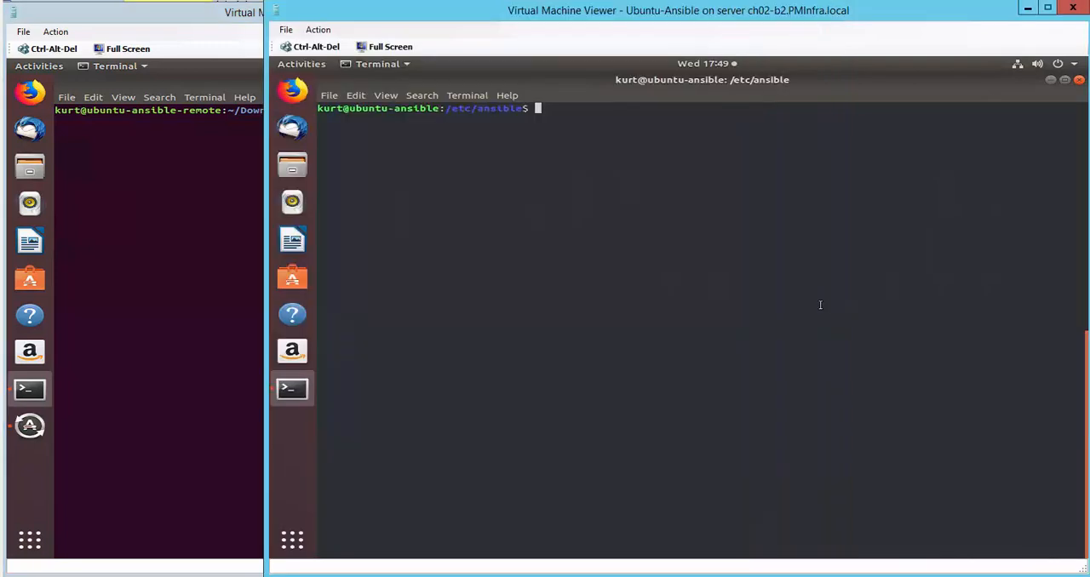
List /etc/ansible, view the hosts inventory's [local] and [remote] entries in nano, then exit.
text(ls)
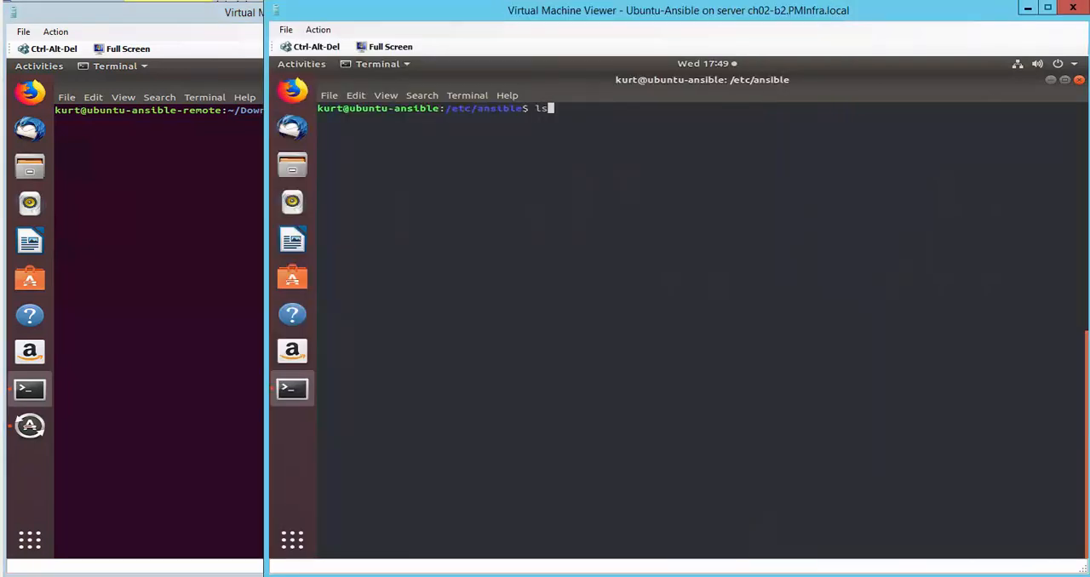
key(Return)
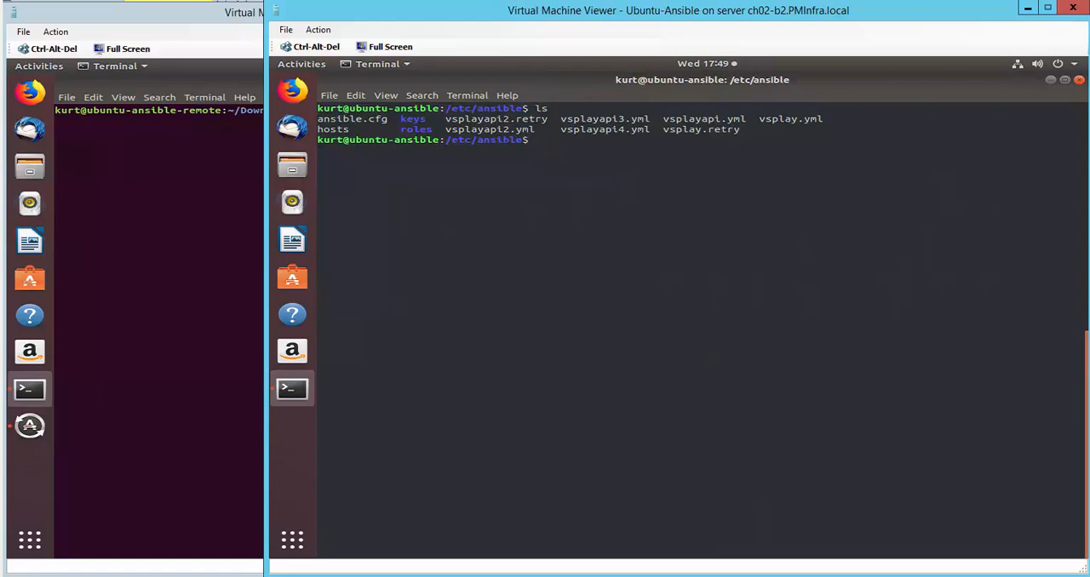
text(nano)
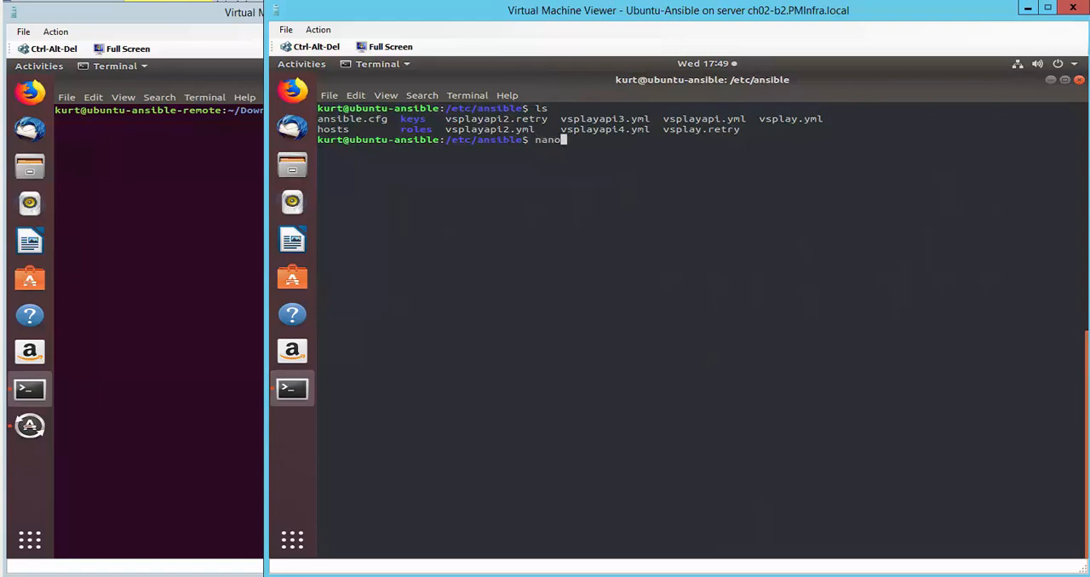
text(hos)
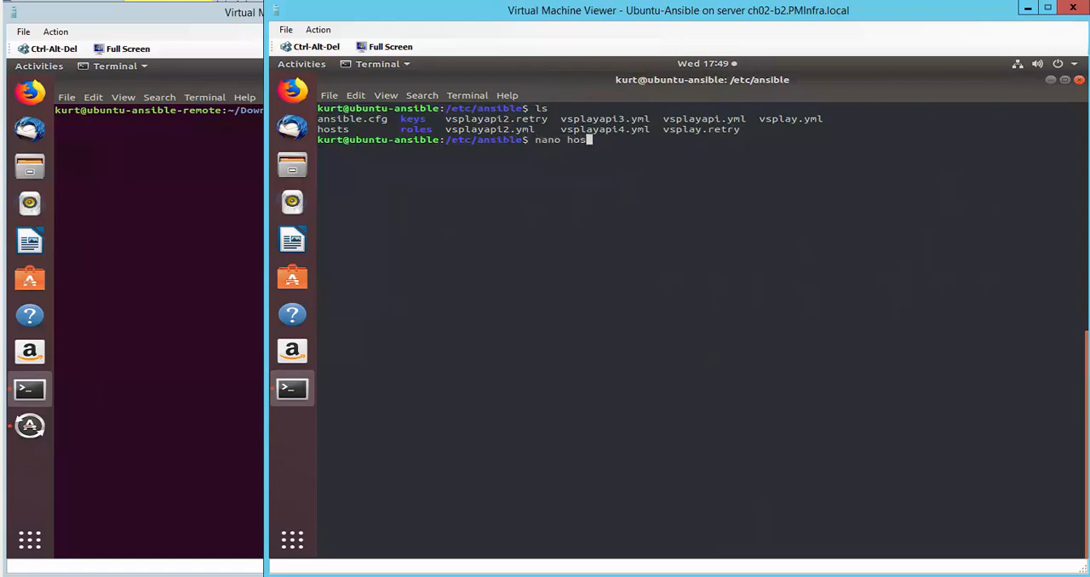
key(Return)
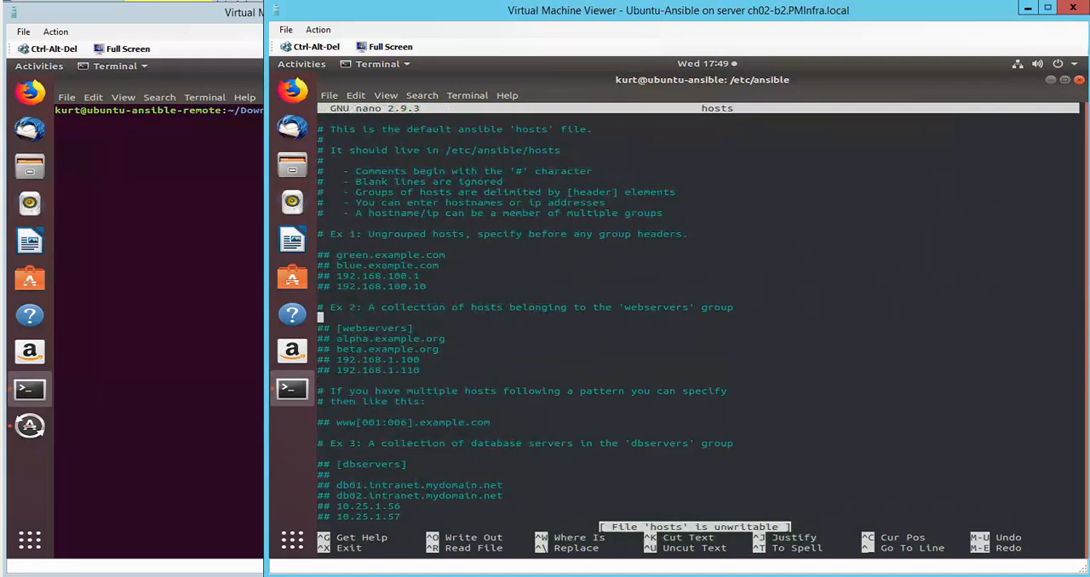
scroll(down, 3)
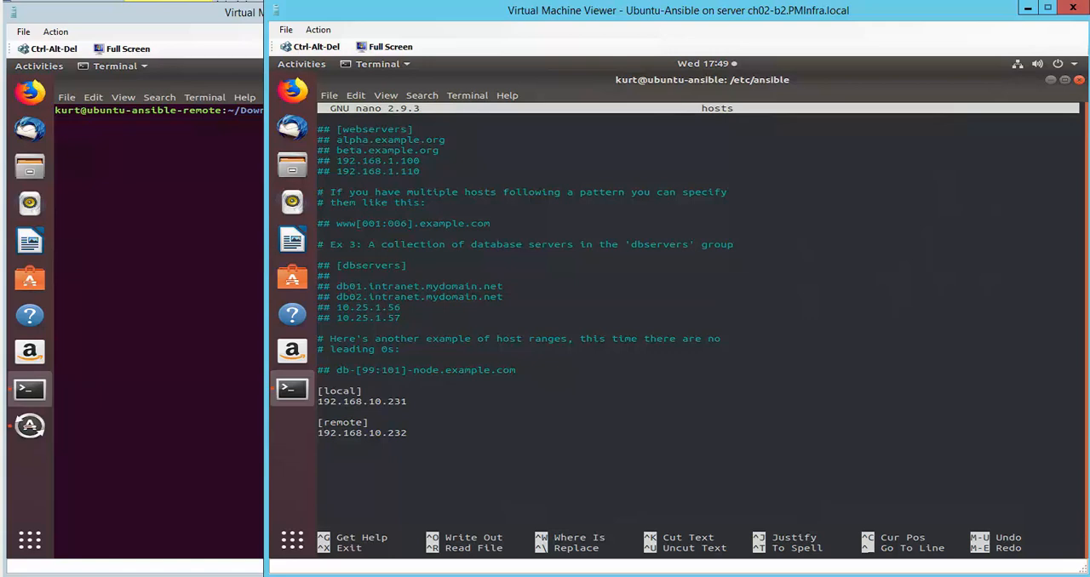
key(ctrl+x)
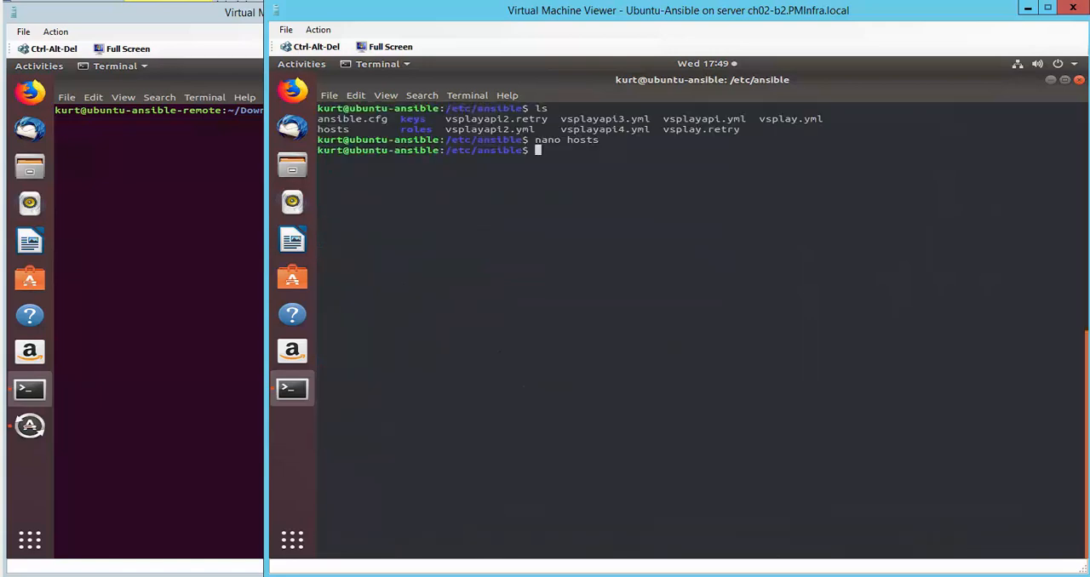
View ansible.cfg in nano and scroll to the host_key_checking = False setting.
text(nano)
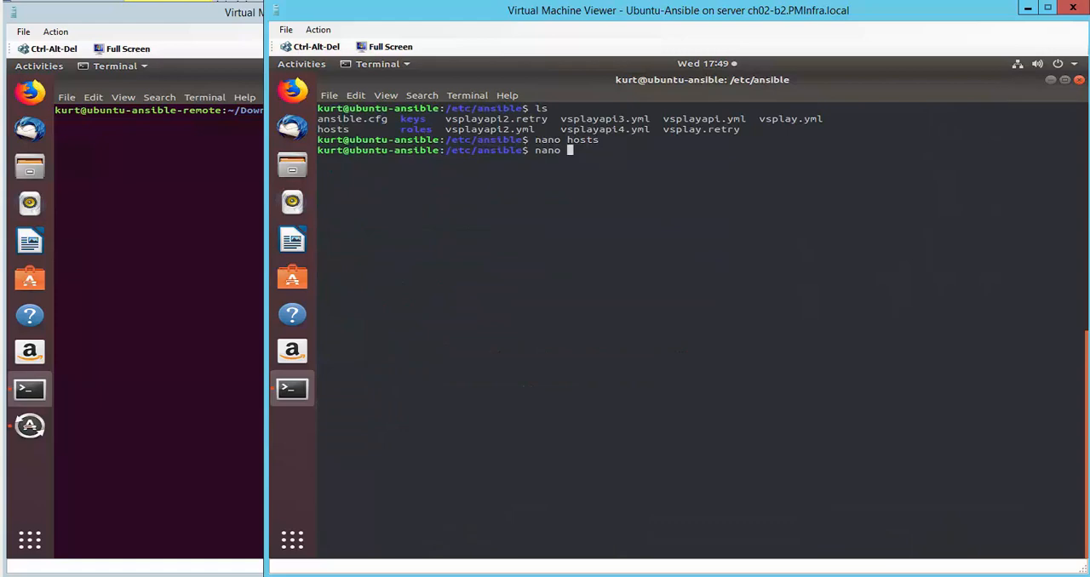
text(ansible.cfg)
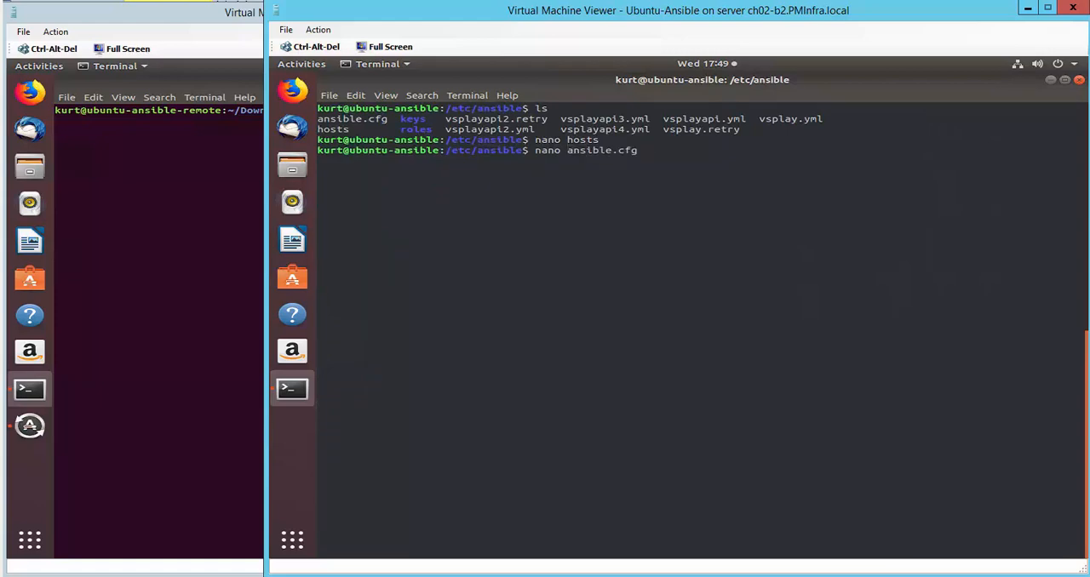
key(Return)
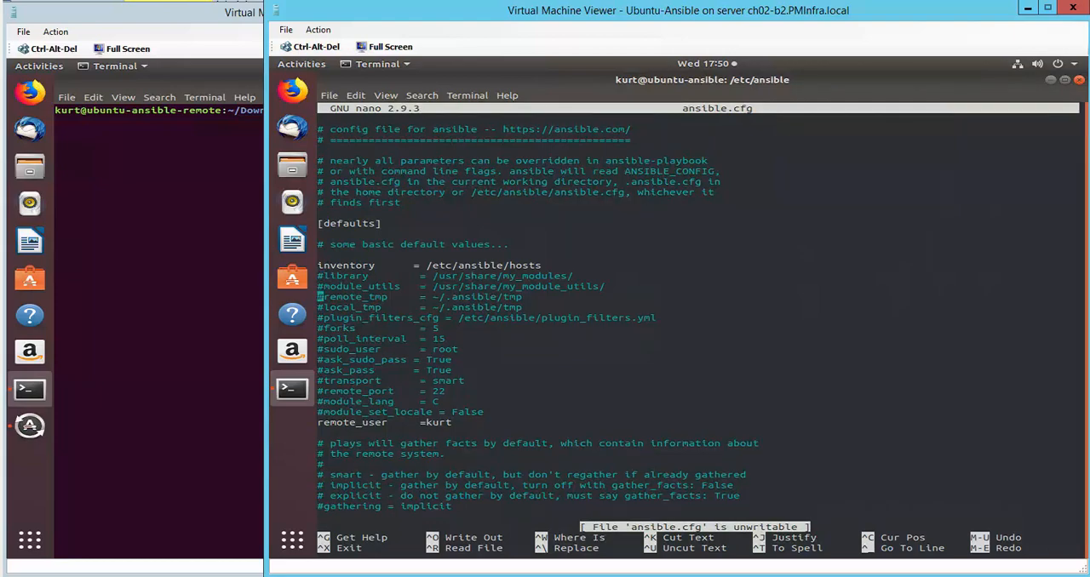
scroll(down, 3)
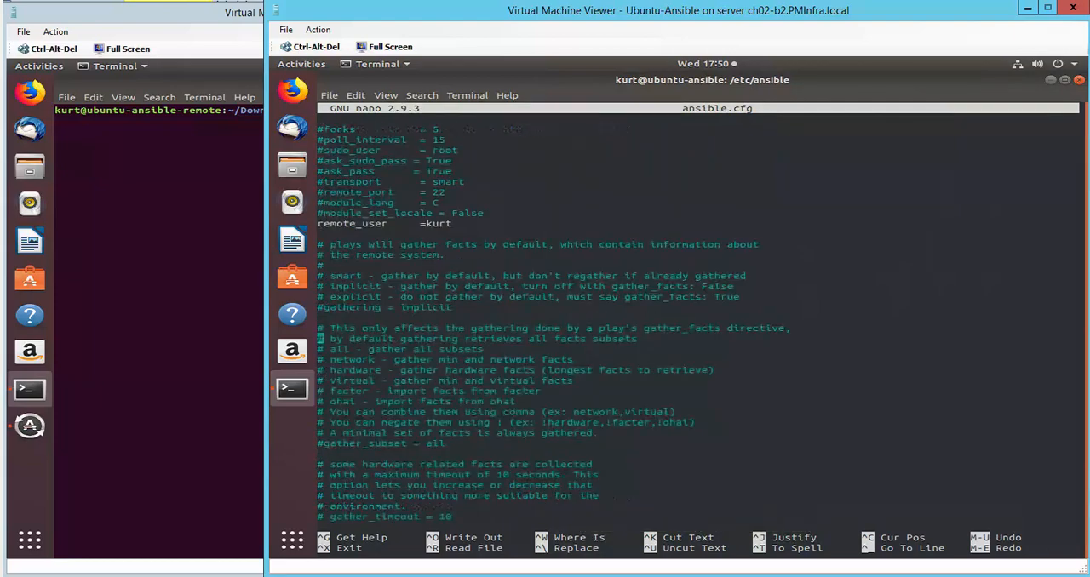
scroll(down, 3)
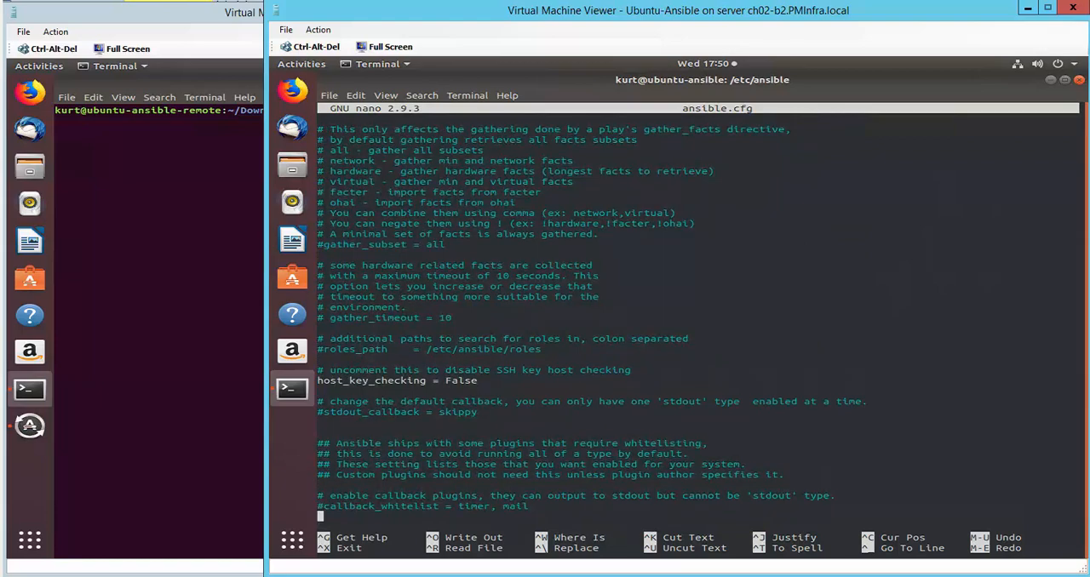
scroll(down, 3)
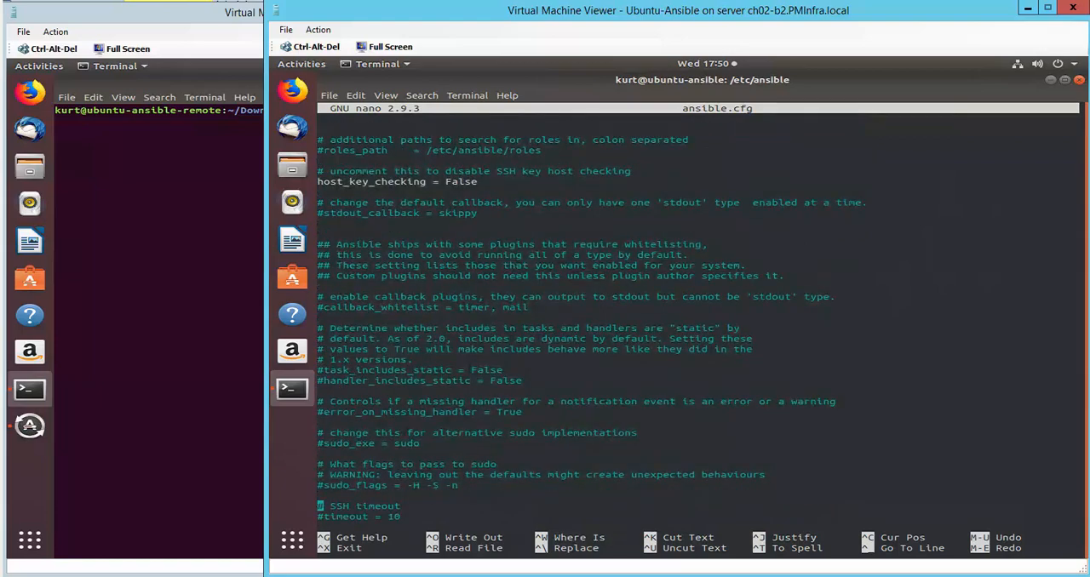
scroll(up, 3)
text(nano vsplay.)
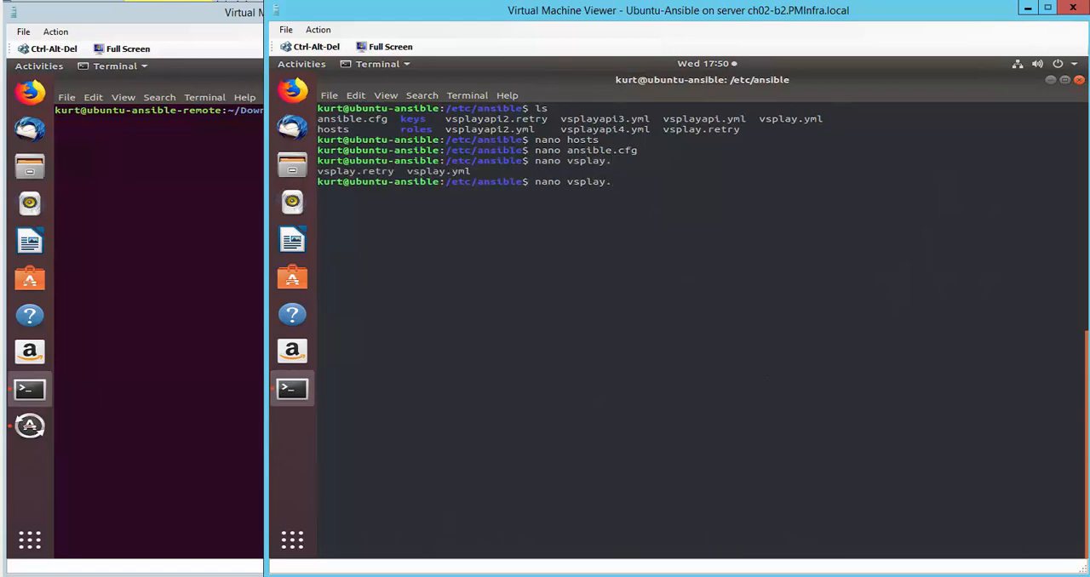
View the vsplay.yml playbook with its CreateVS.py task in nano, then exit.
key(Return)
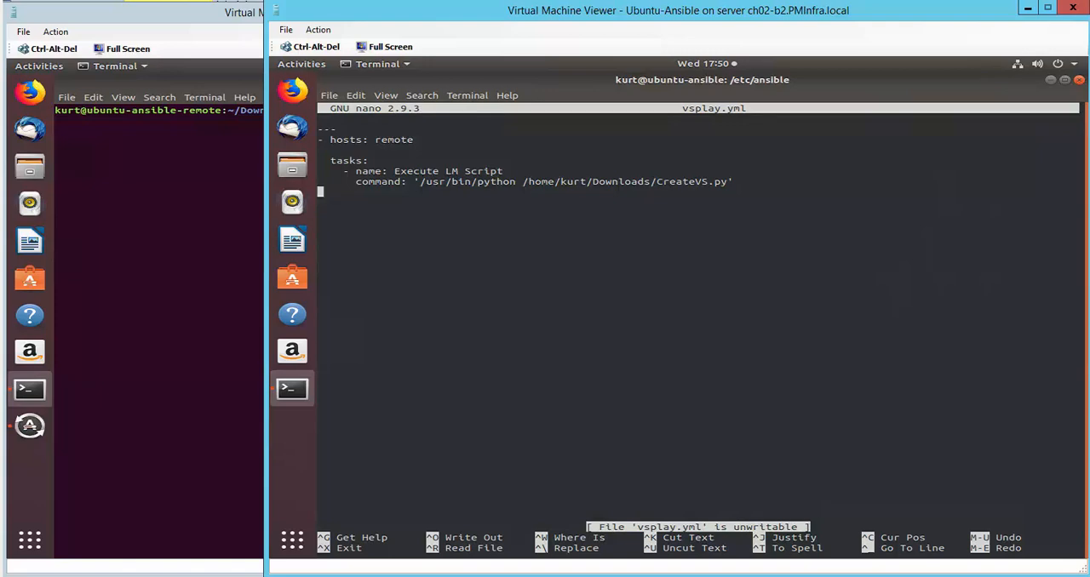
key(ctrl+x)
text(ls)
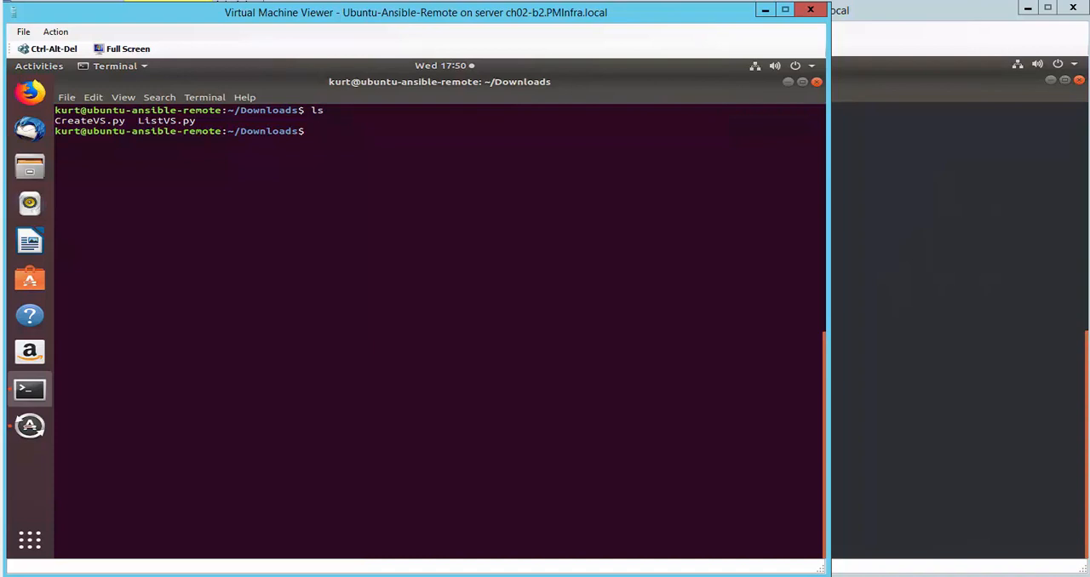
View CreateVS.py defining AnsibleVS on port 8080 with two real servers, then exit nano.
text(nano C)
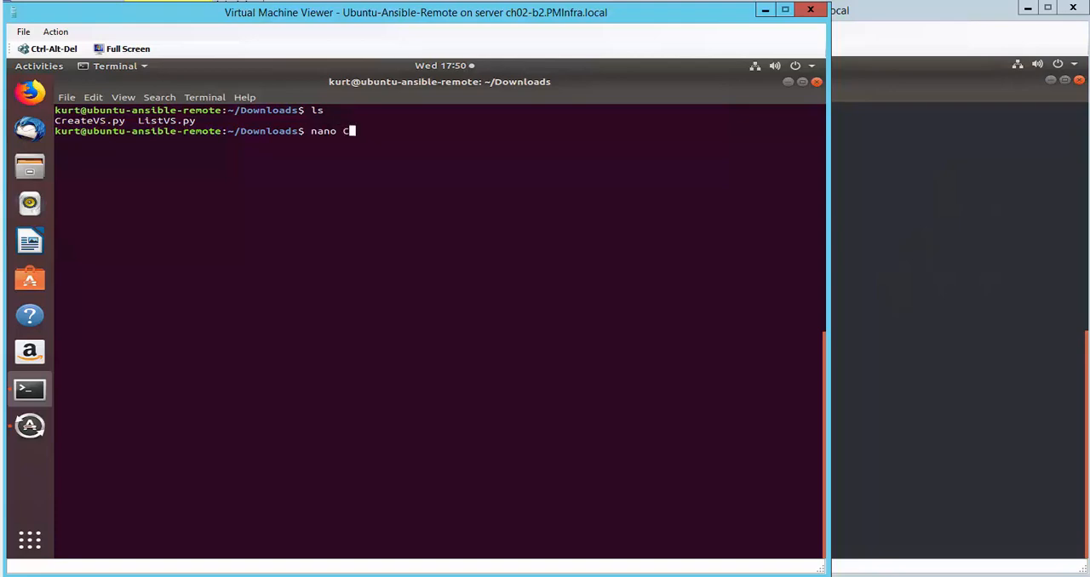
key(Return)
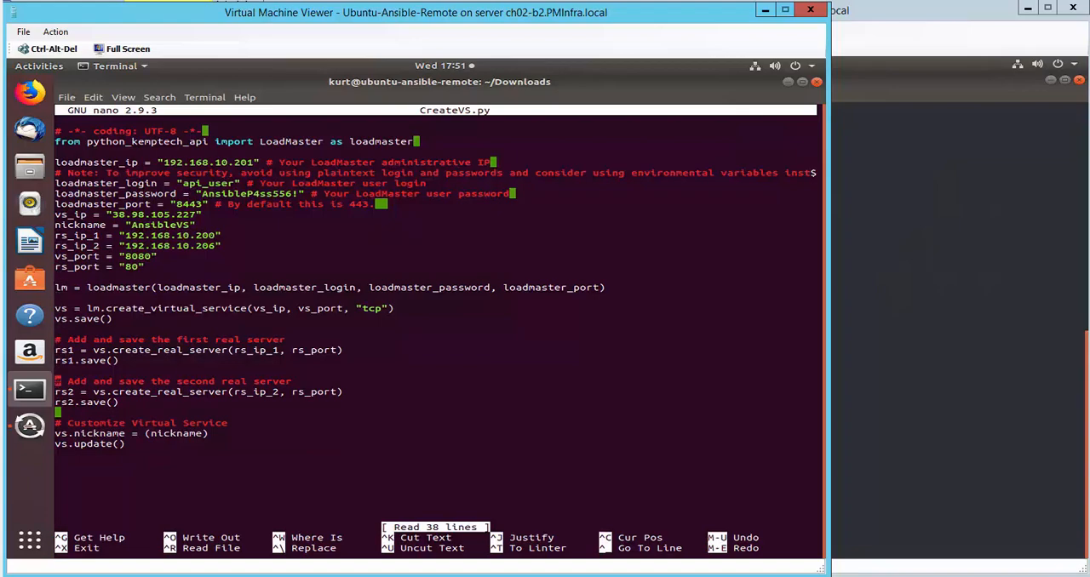
key(ctrl+x)
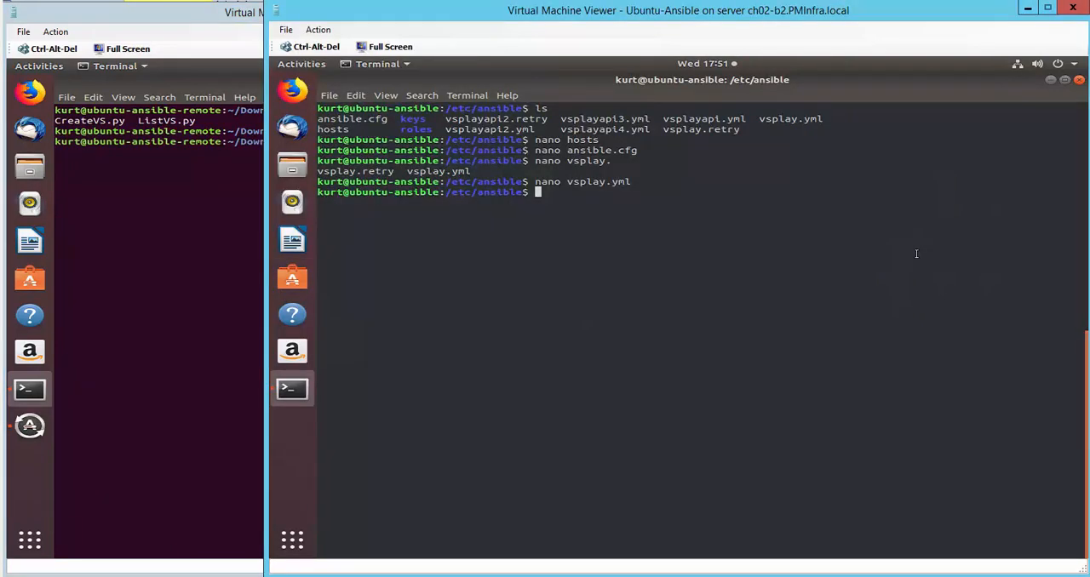
Run ansible-playbook vsplay.yml to create the AnsibleVS virtual service.
text(ansible)
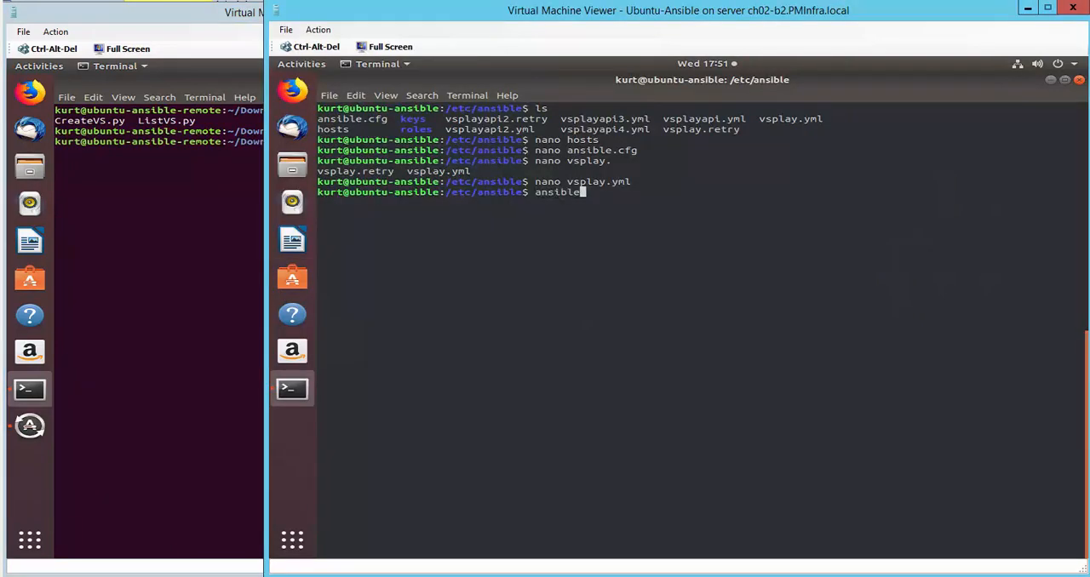
text(-playbook vs)
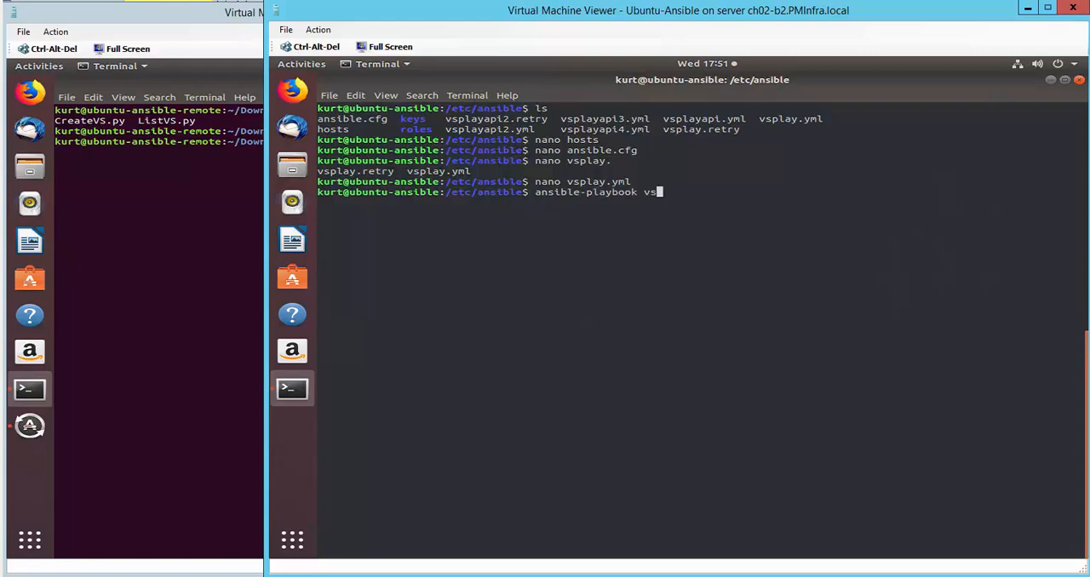
text(play.yml)
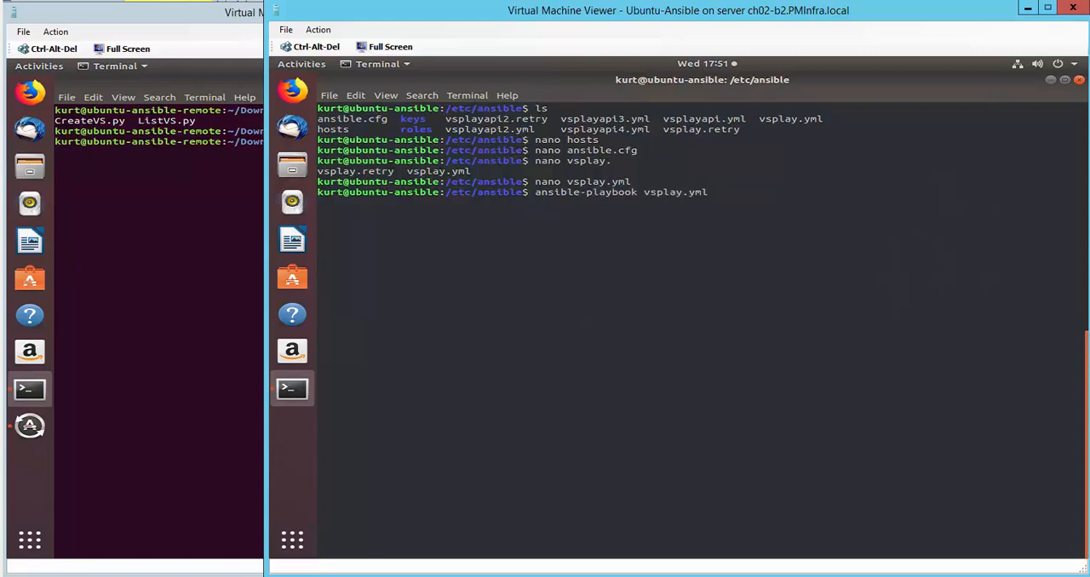
key(Return)
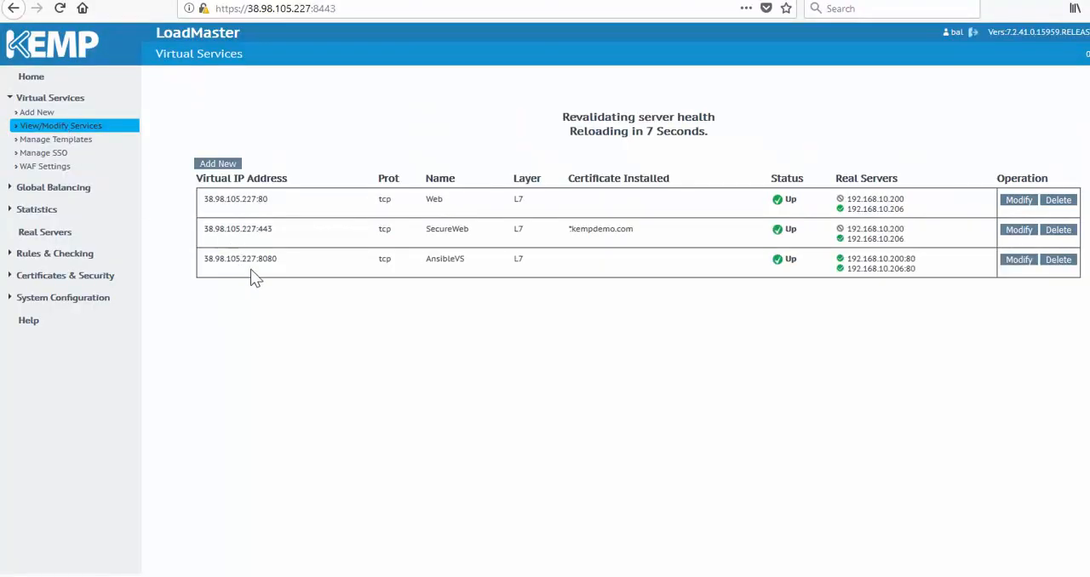
mouse_move(459, 262)
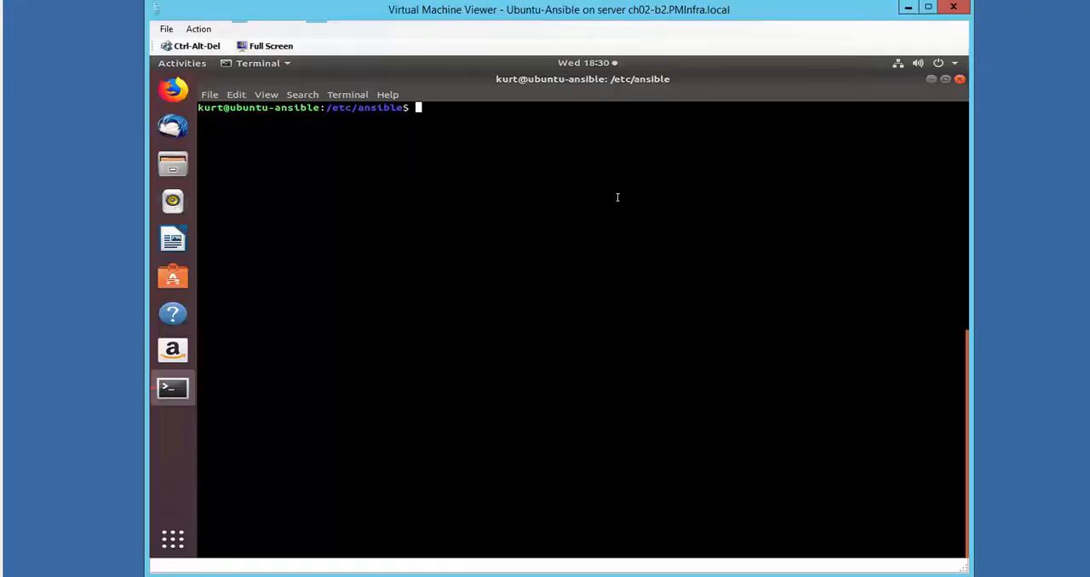
List the Ansible folder and view vsplayapi2.yml, which creates APIVS on port 8080 via API URLs.
text(ls)
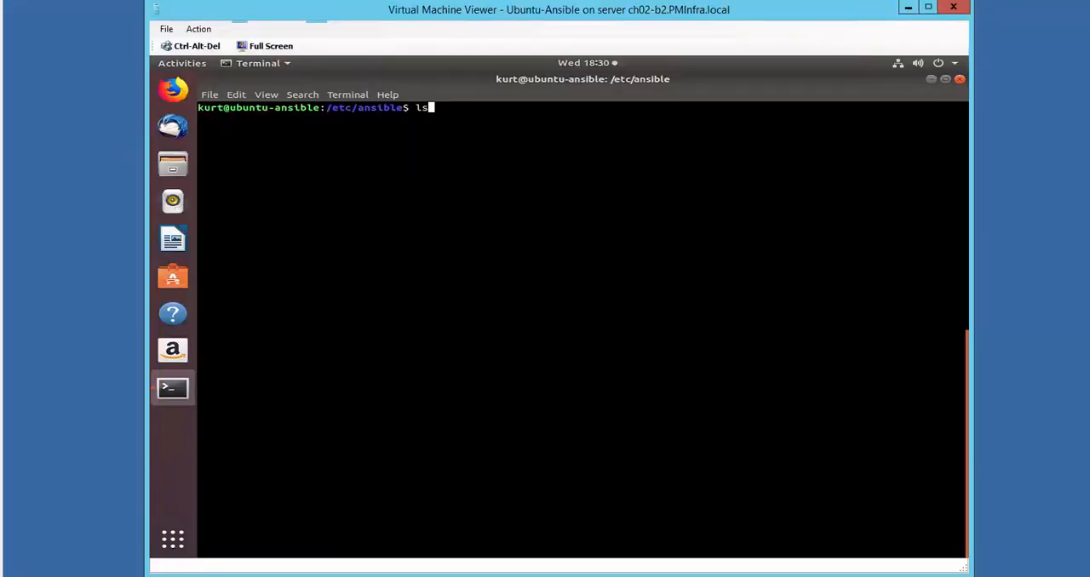
key(Return)
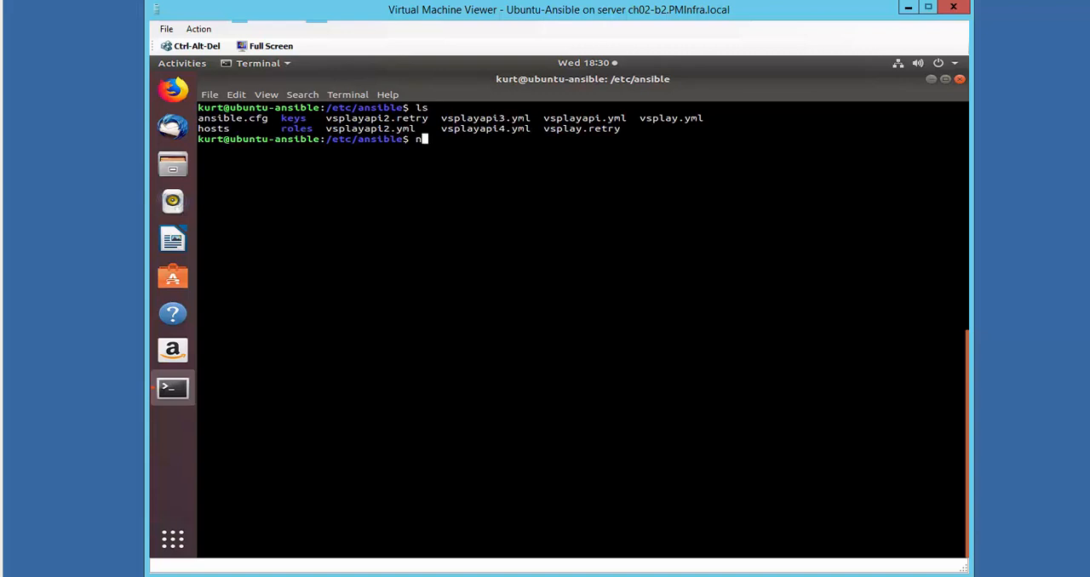
text(ano vsp)
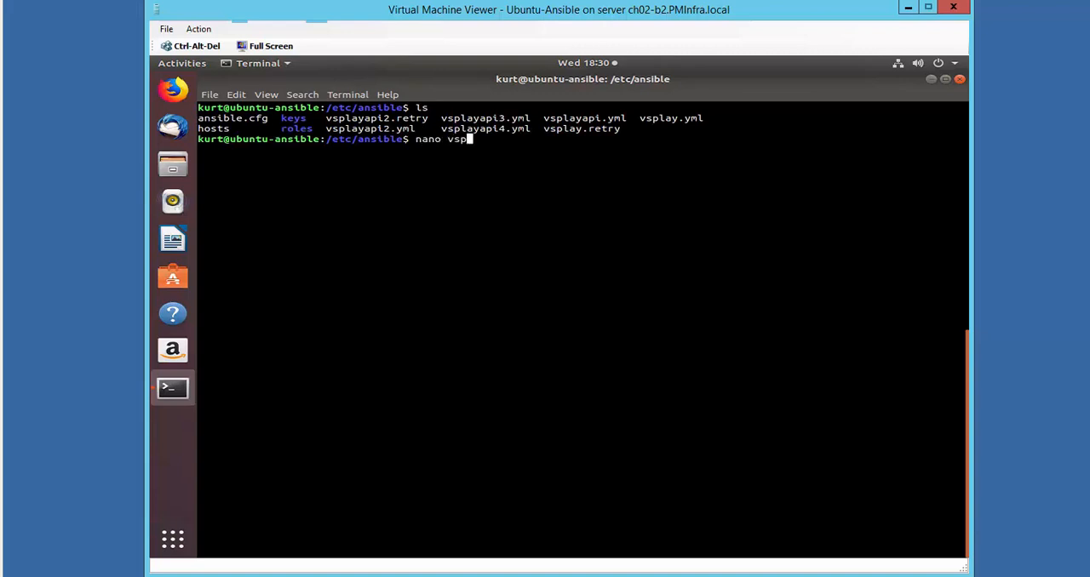
text(layapi2)
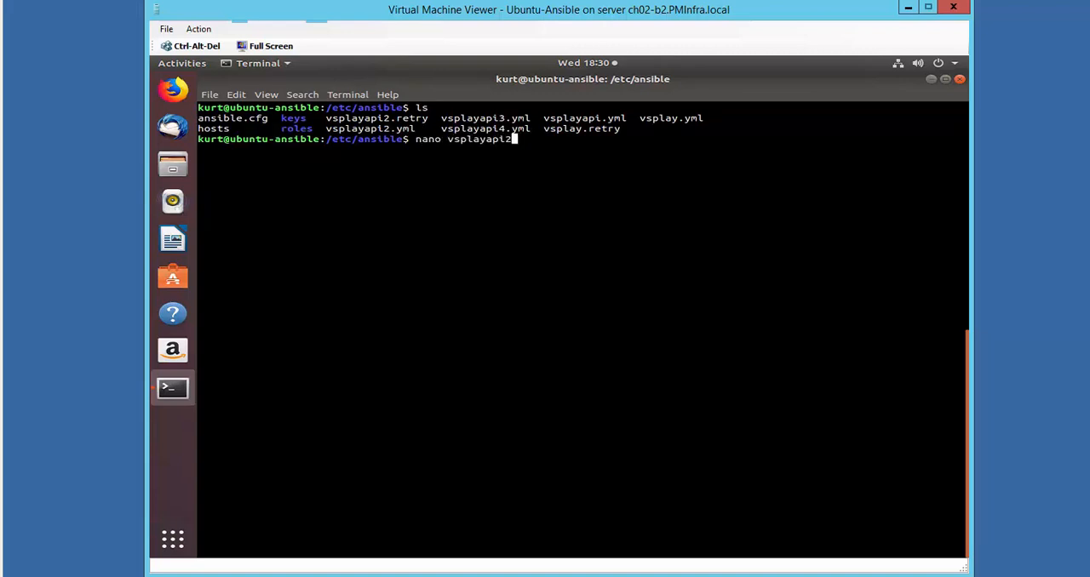
text(.yml)
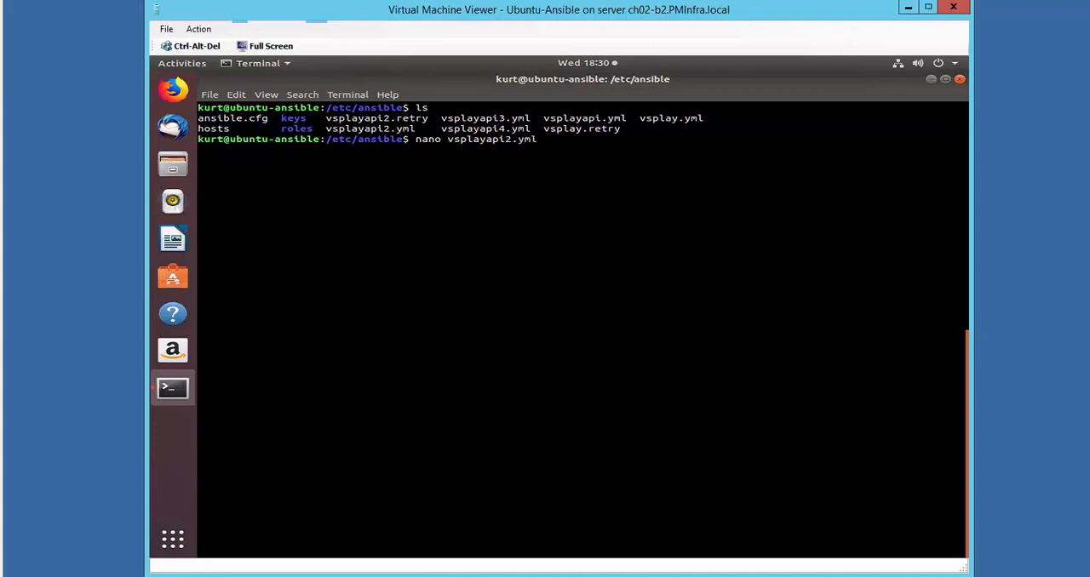
key(Return)
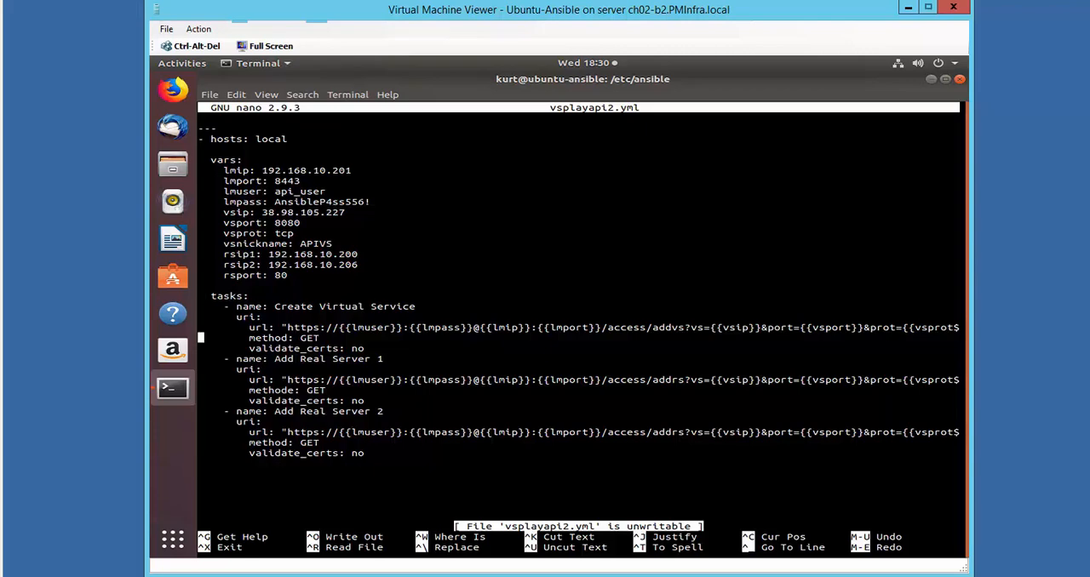
Run ansible-playbook vsplayapi2.yml to create the APIVS virtual service.
text(ansible-pl)
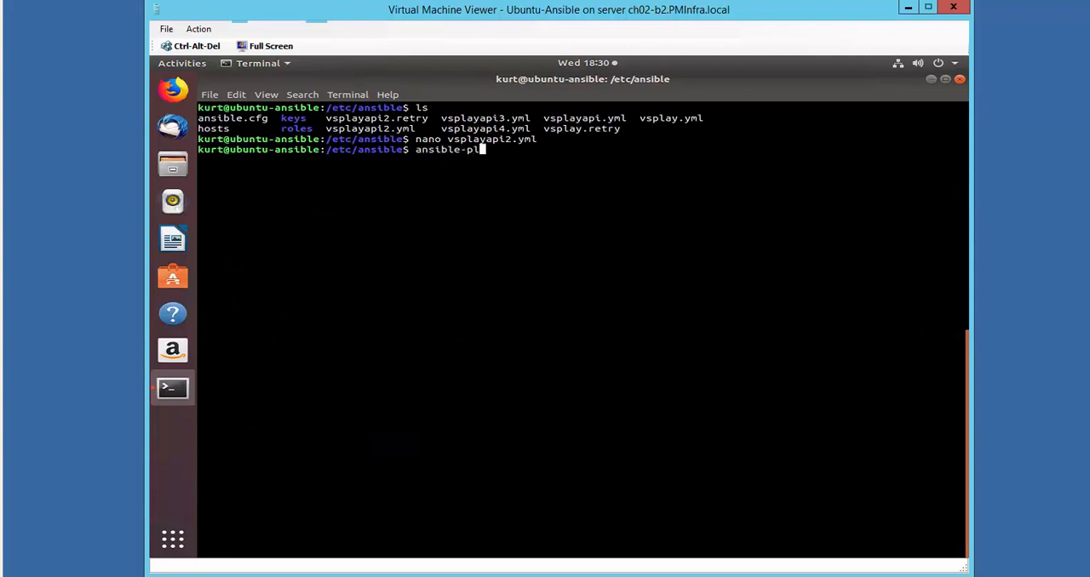
text(aybook vsplayapi2.)
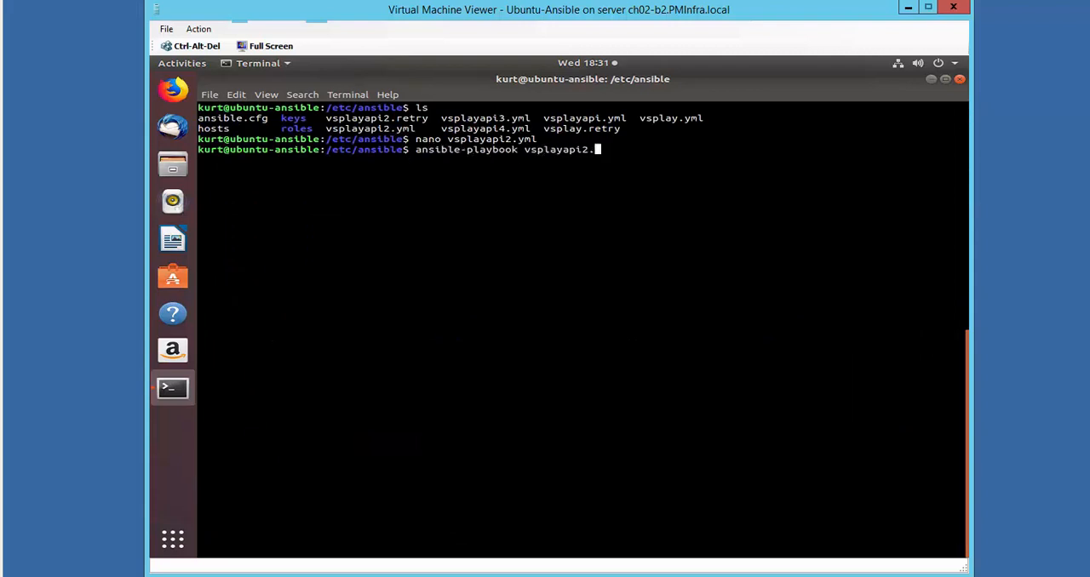
key(Return)
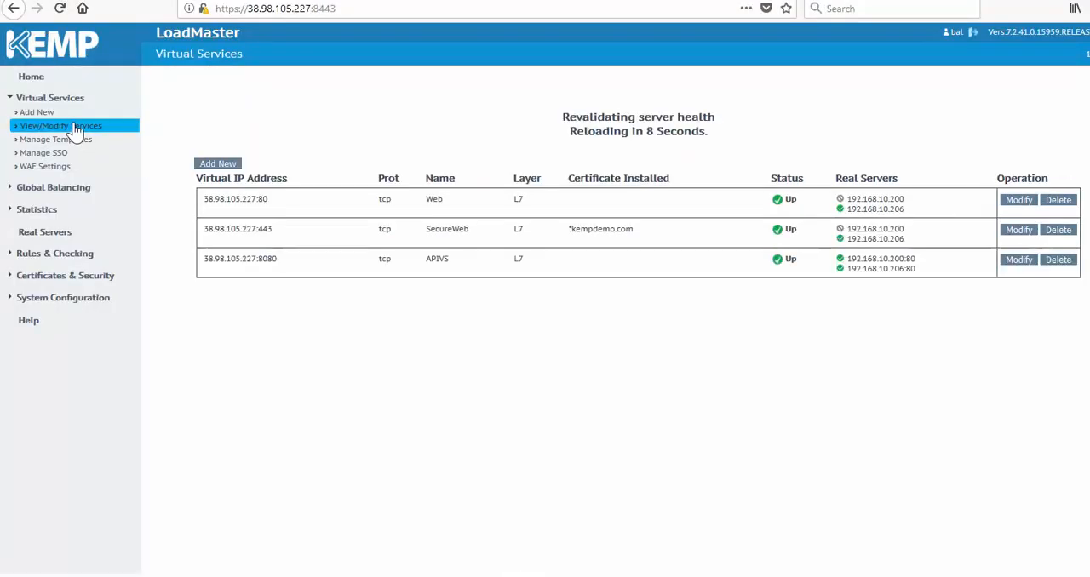
mouse_move(467, 271)
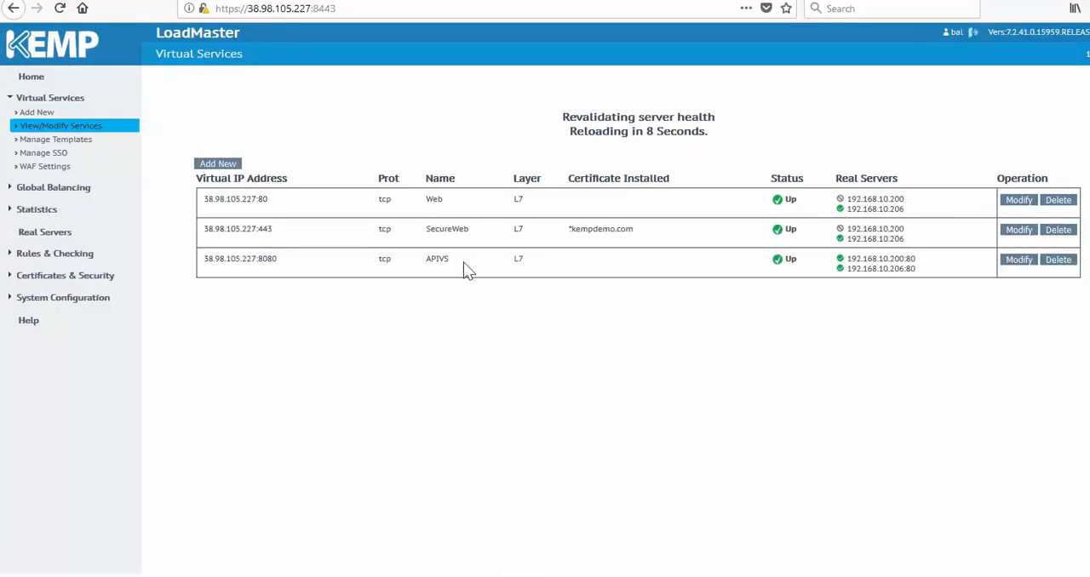